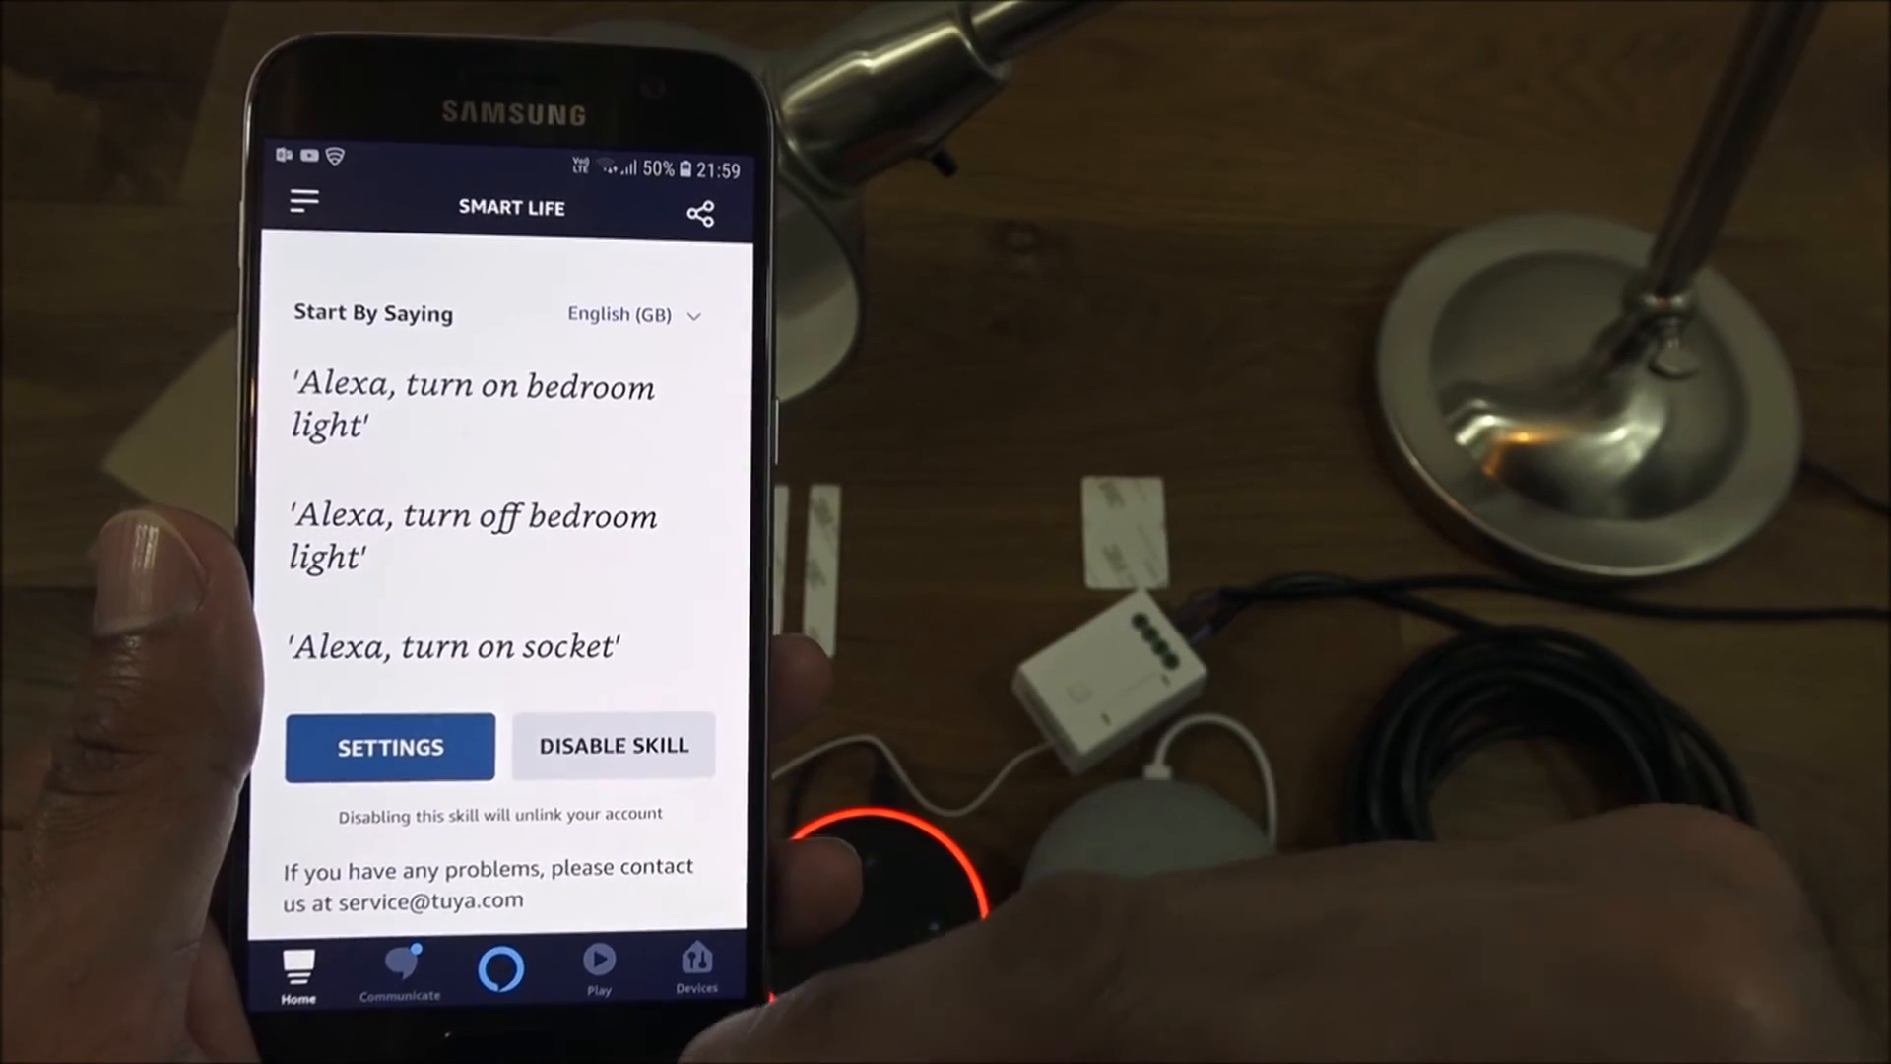
Rename the Smart Life light to 'Porch' in its device settings.
click(388, 747)
text(Porch)
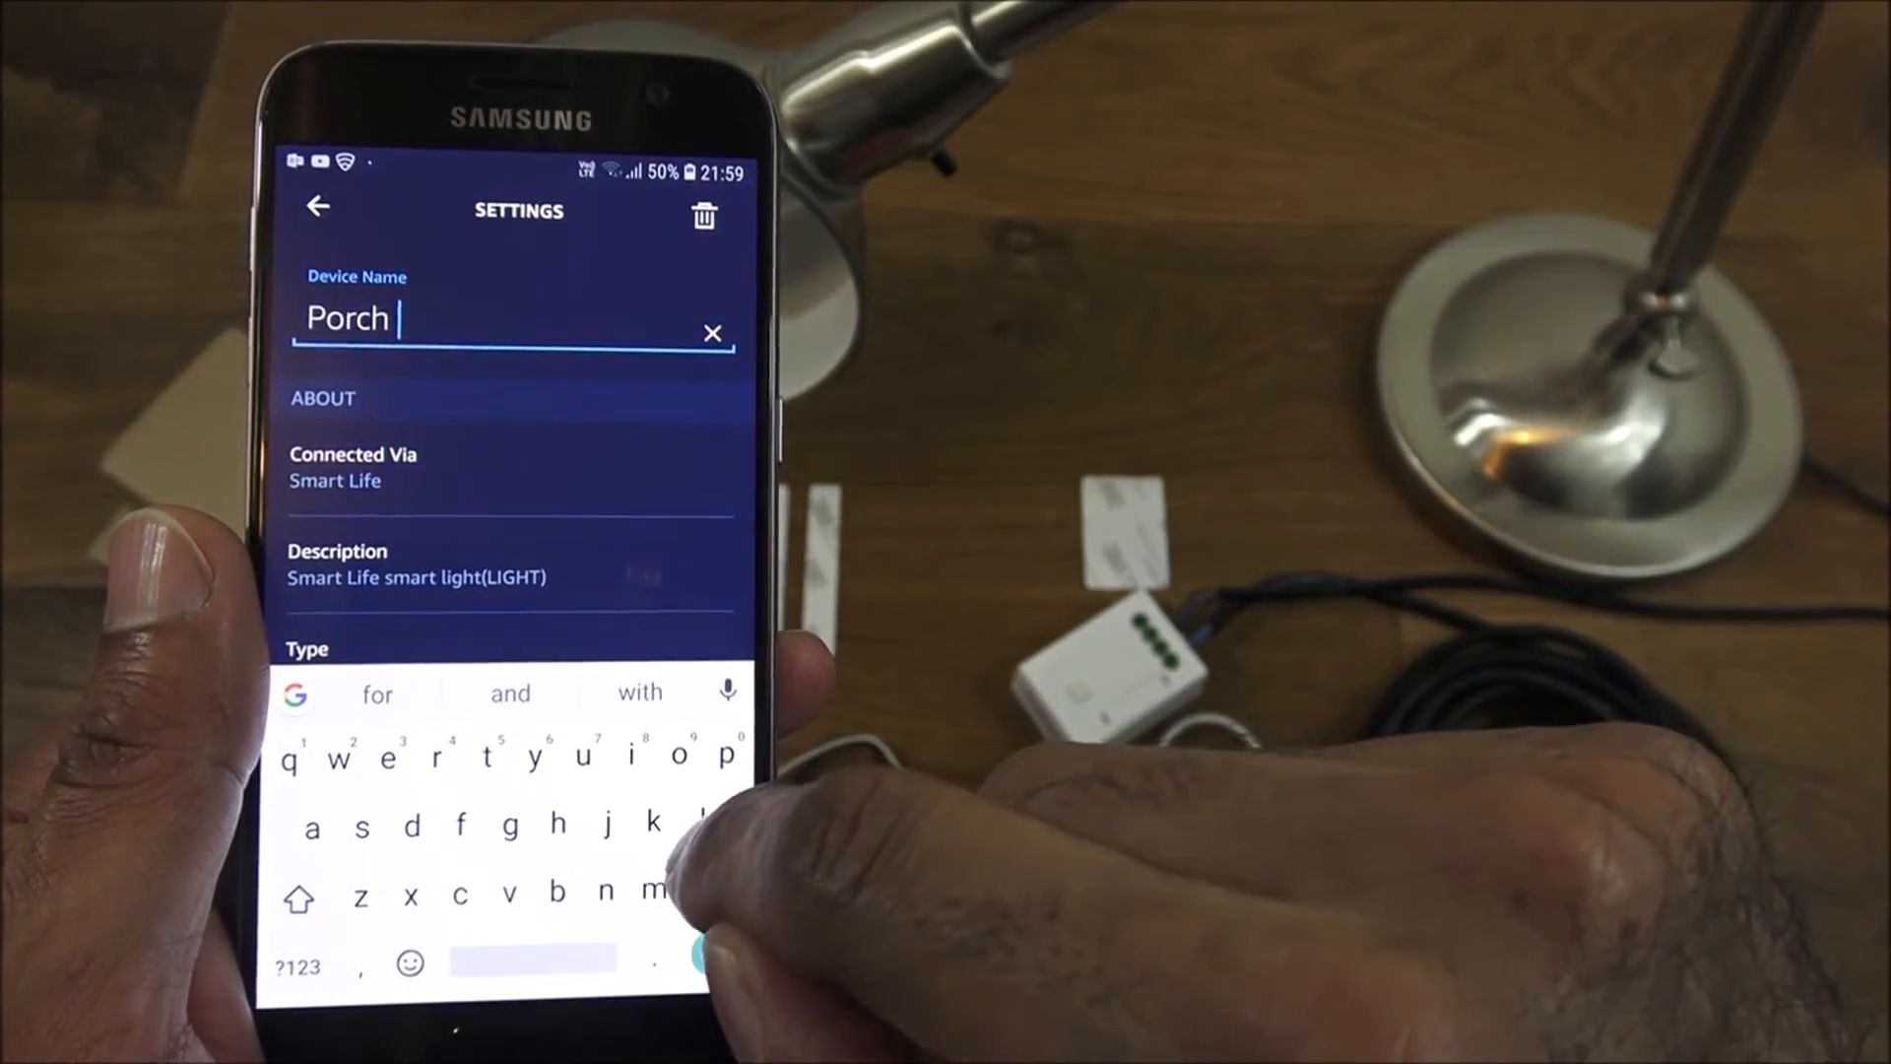